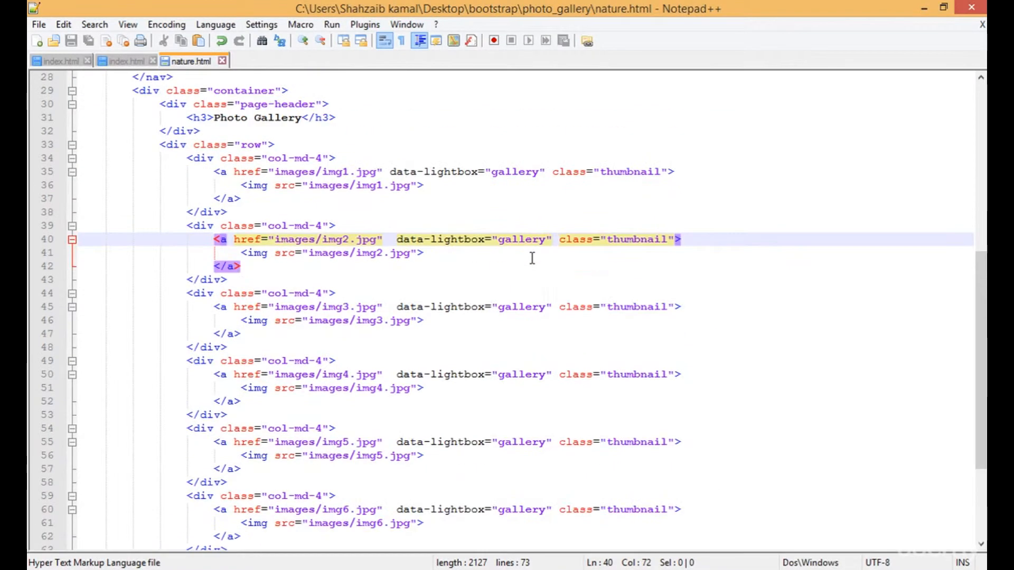
- Add data-title="This is the second Image" to the img2 anchor tag on line 40
text(data-t)
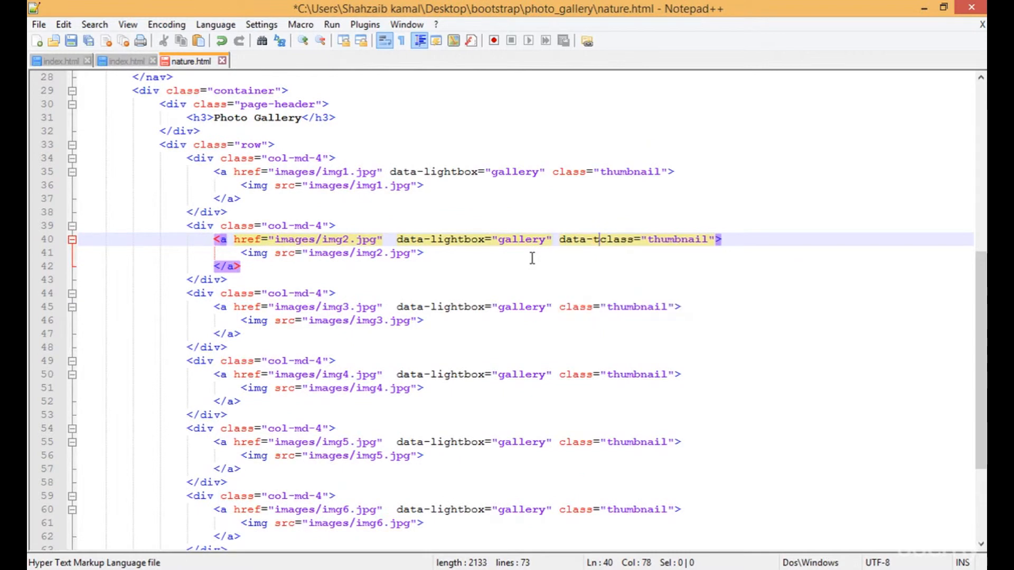
text(itle=)
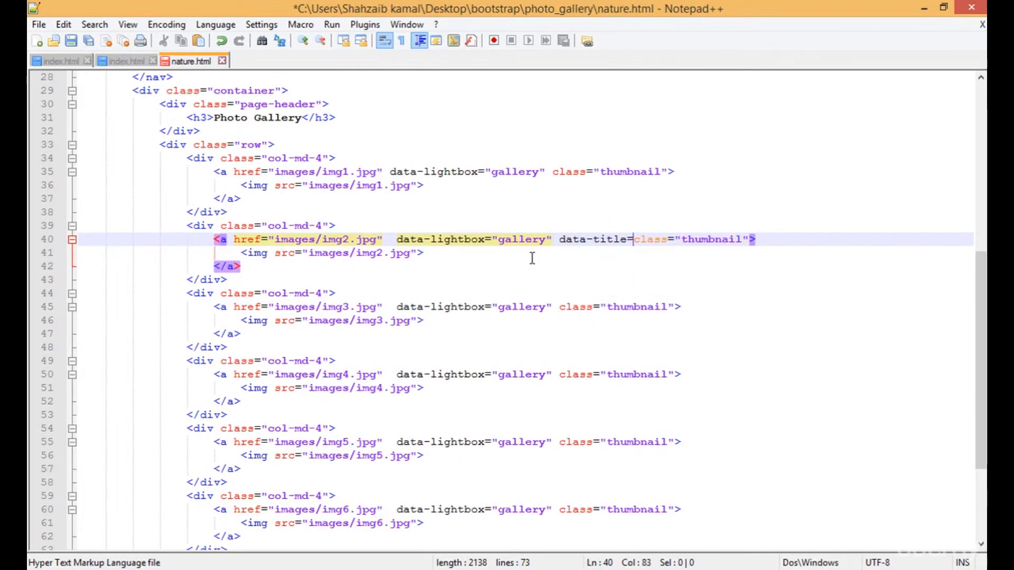
text(="")
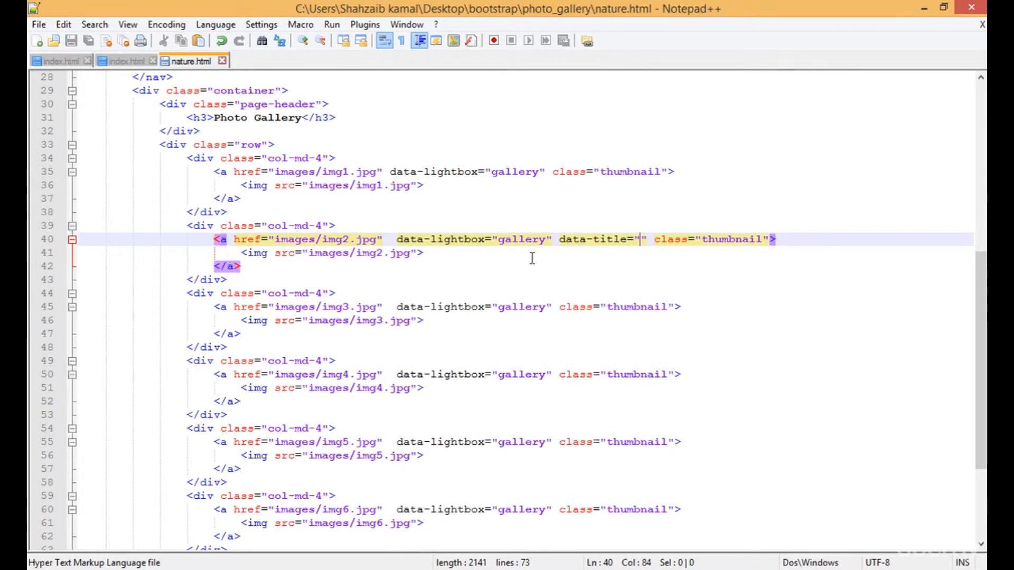
text(T)
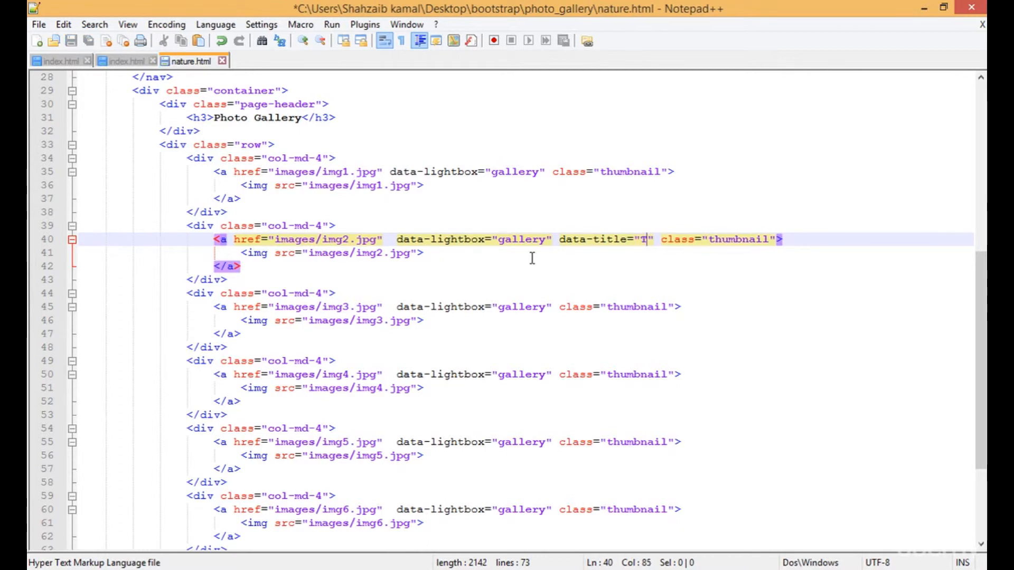
text(his is)
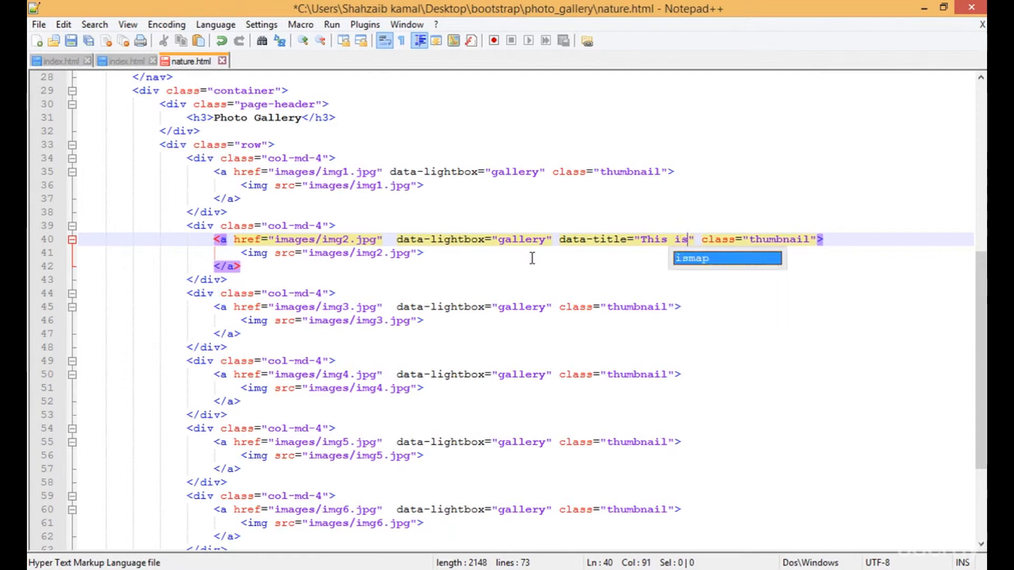
text(te)
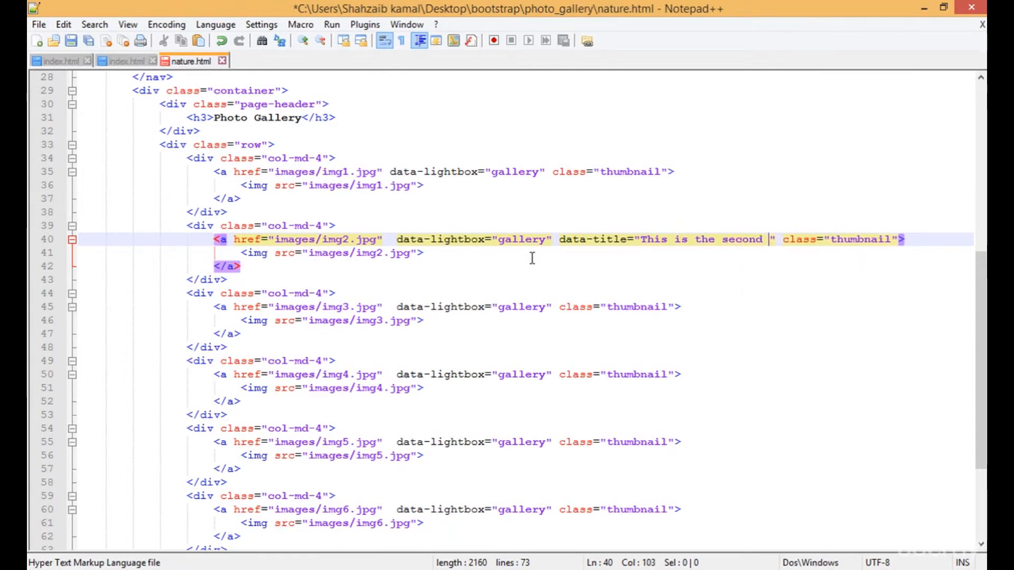
text(Image)
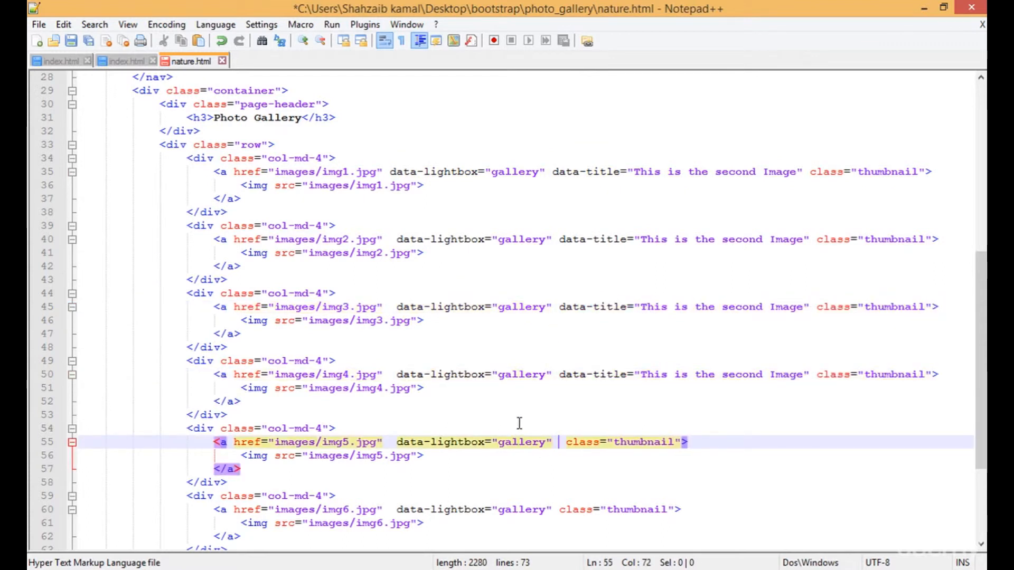
- Paste data-title="This is the second Image" into the remaining gallery anchor tags
text(data-title="This is the second Image")
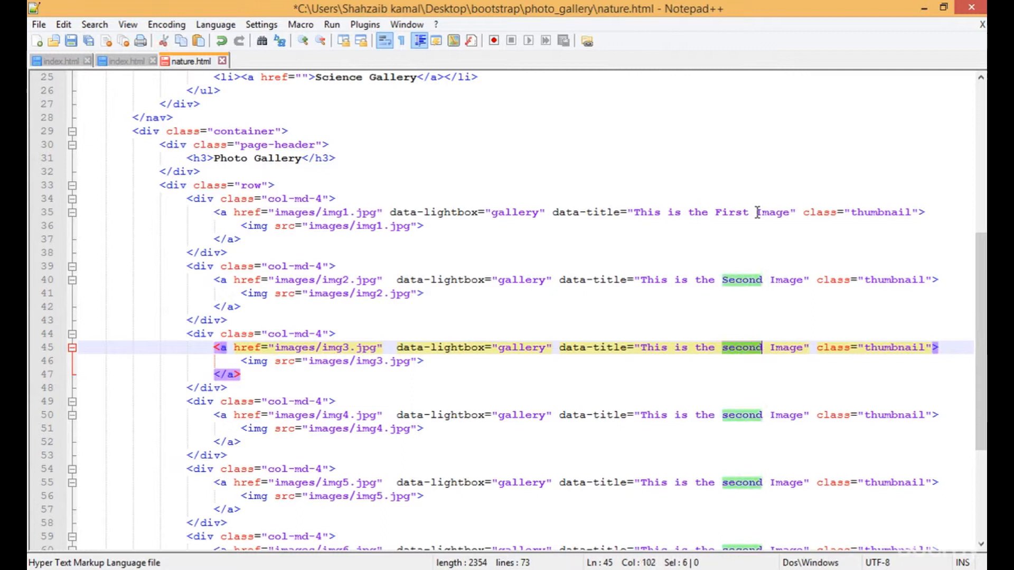
- Change the later captions to Third, Forth and Fifth, and save nature.html
text(Third)
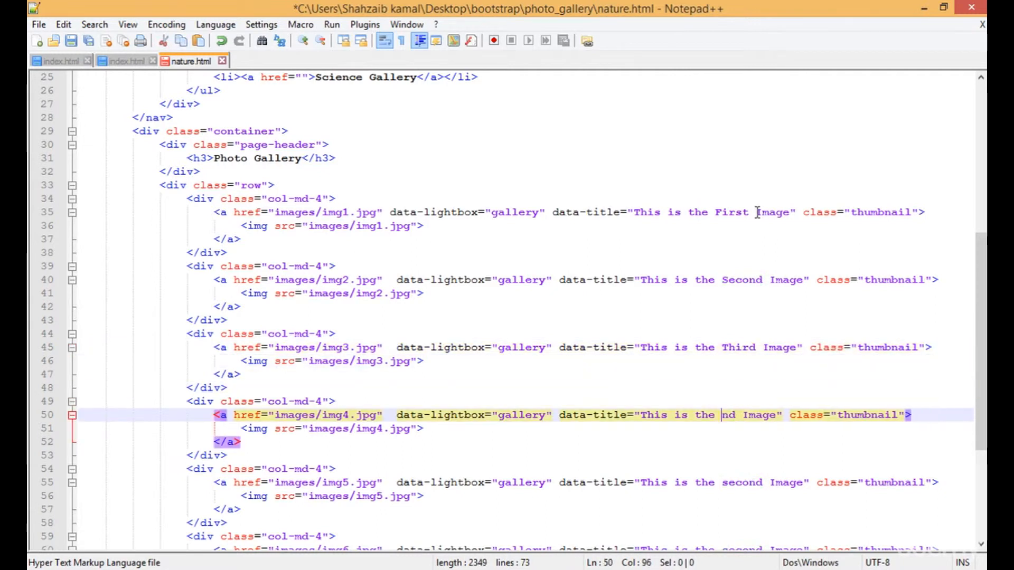
text(Forth)
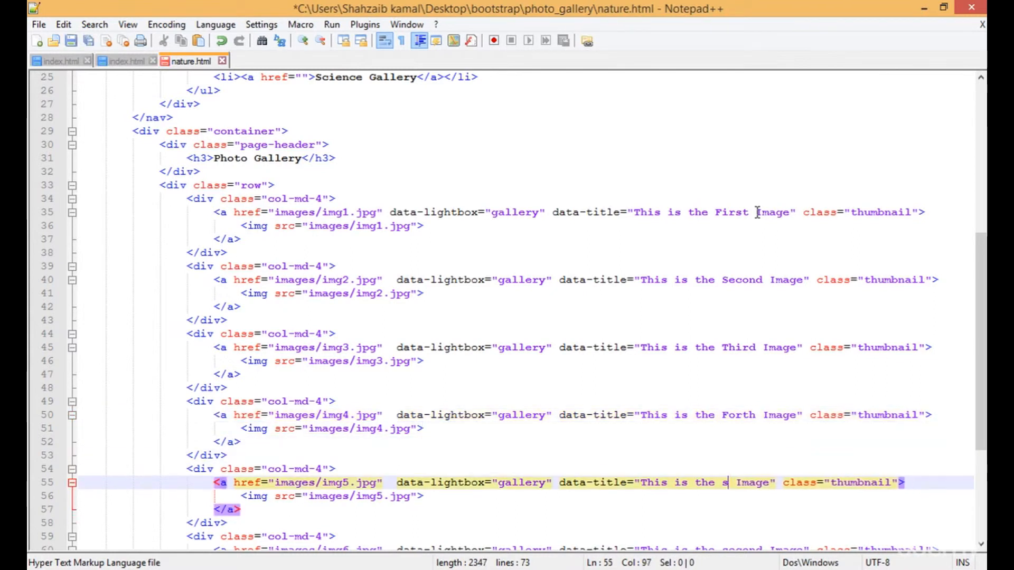
text(Fifth)
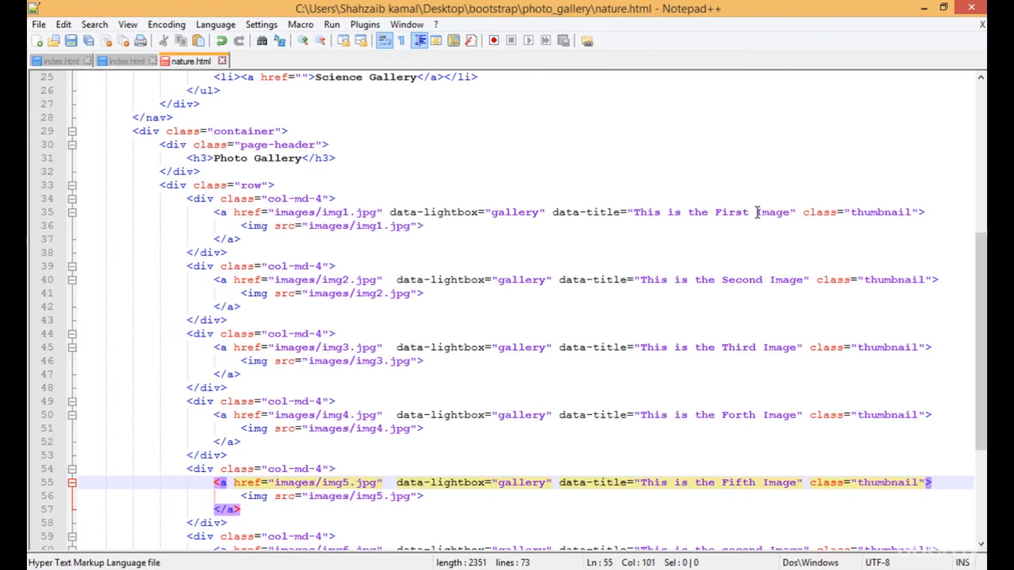
scroll(down, 3)
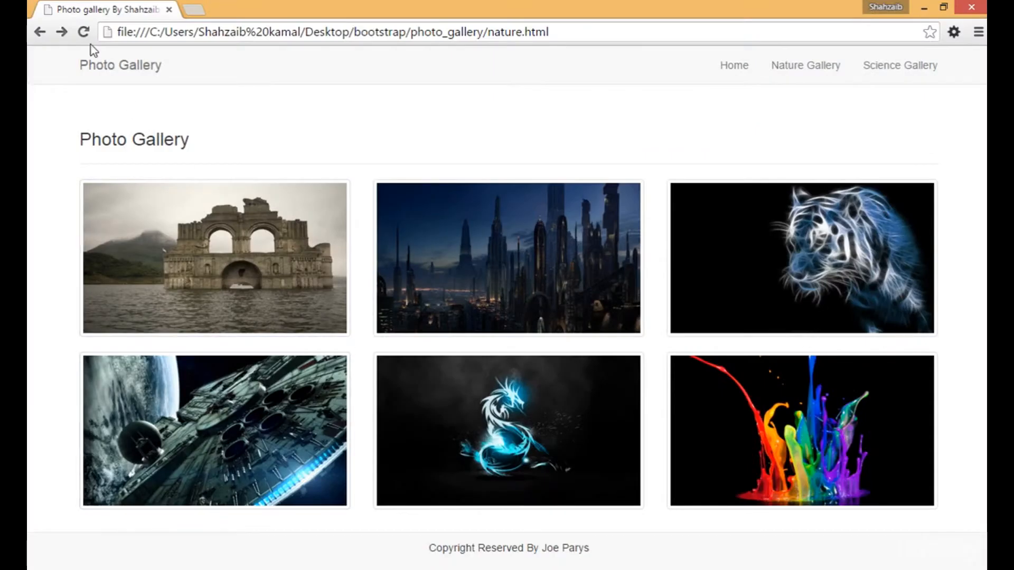
mouse_move(409, 265)
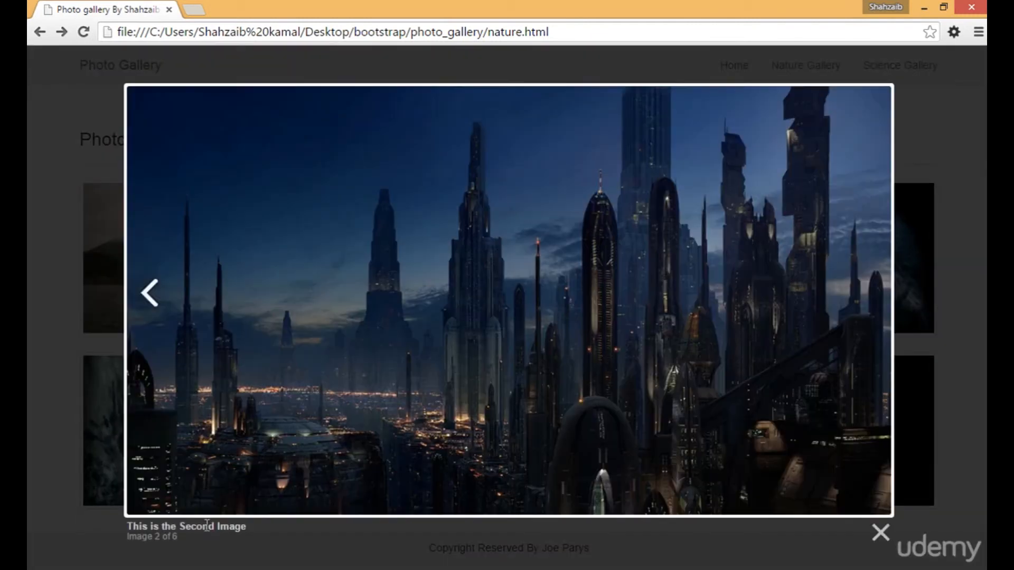
mouse_move(366, 546)
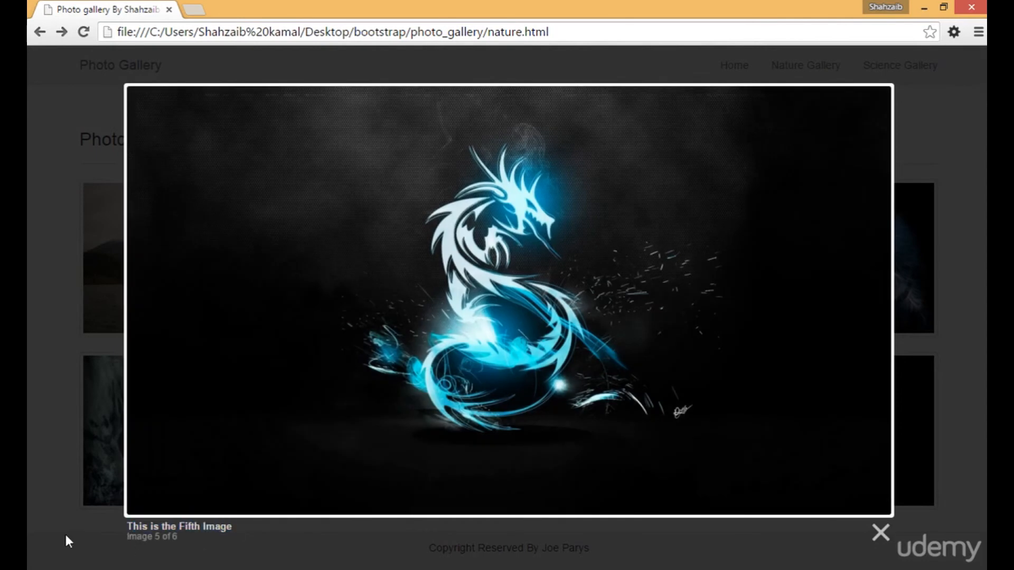
- Page through the enlarged photos to check the third and fourth captions, then close the lightbox
click(880, 534)
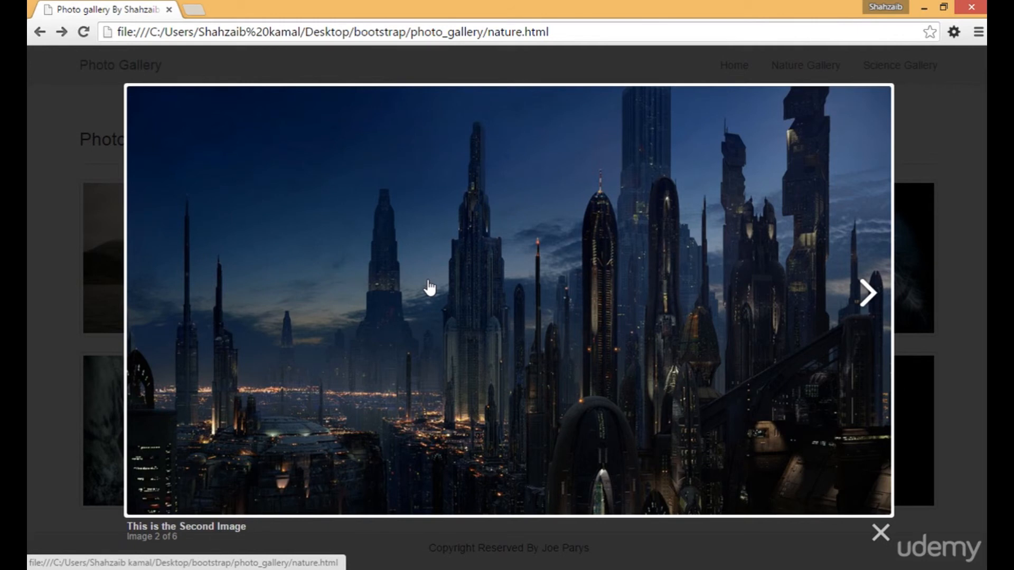
click(870, 293)
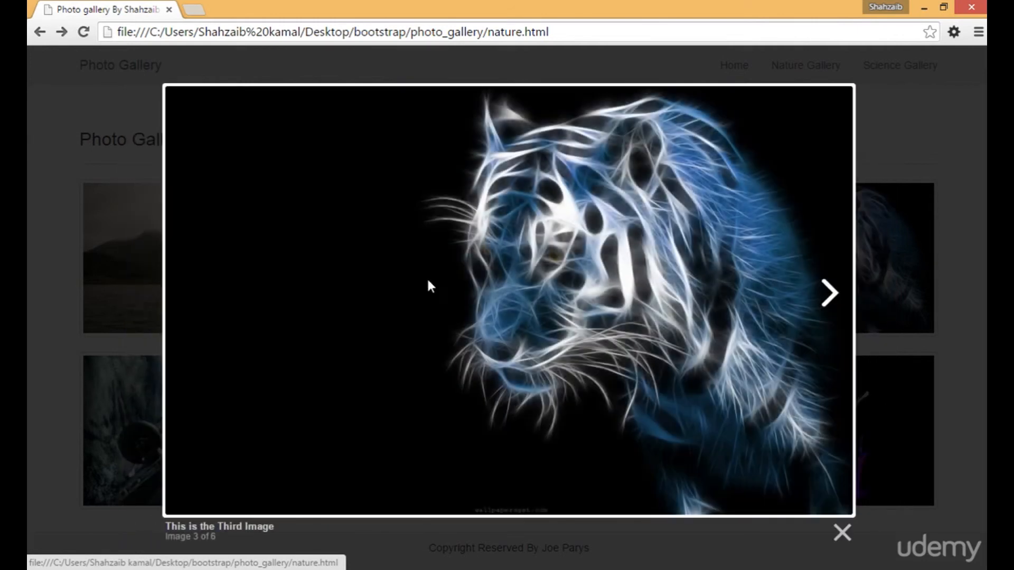
click(830, 293)
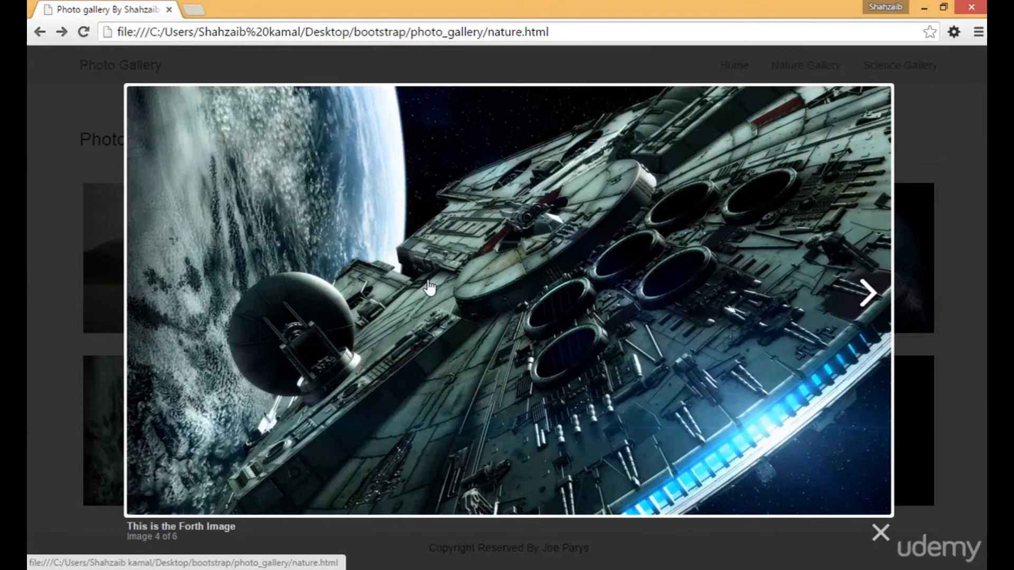
click(877, 533)
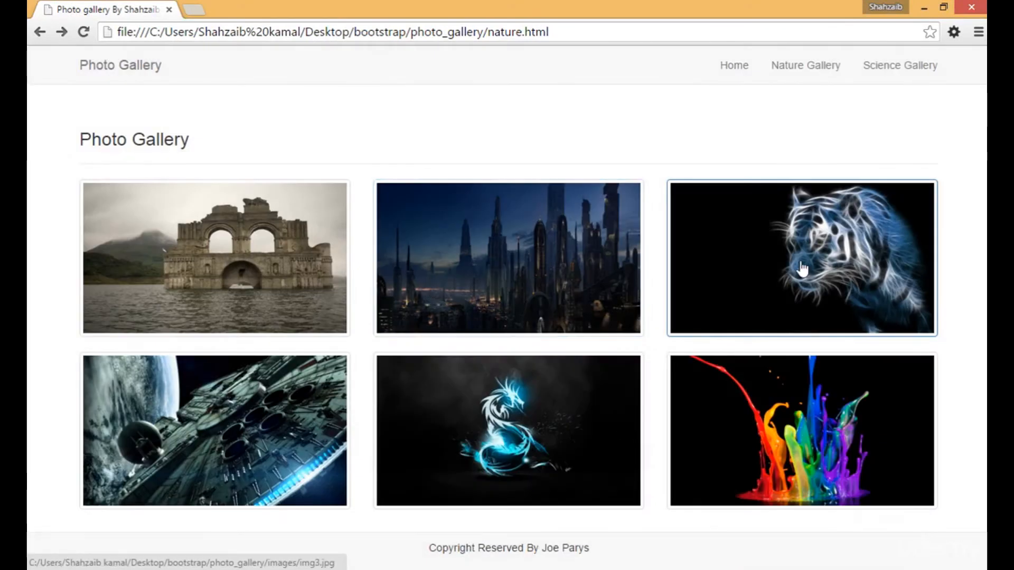
click(802, 269)
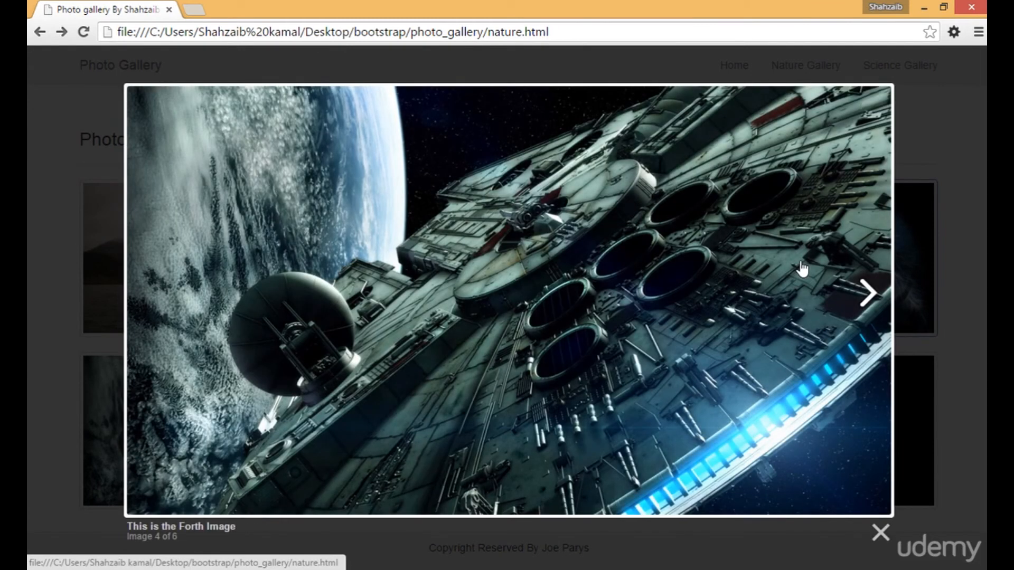
click(879, 534)
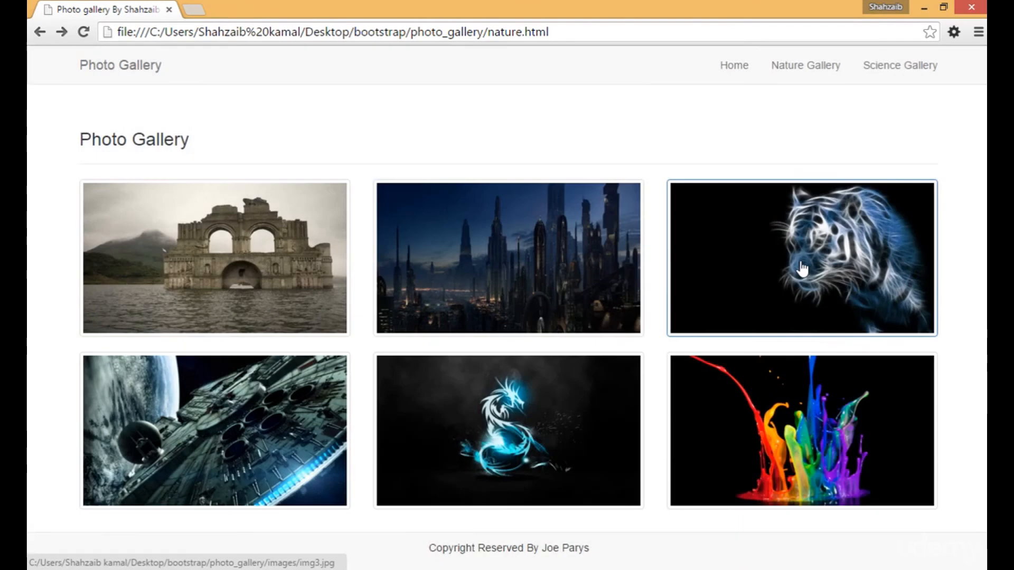
mouse_move(706, 264)
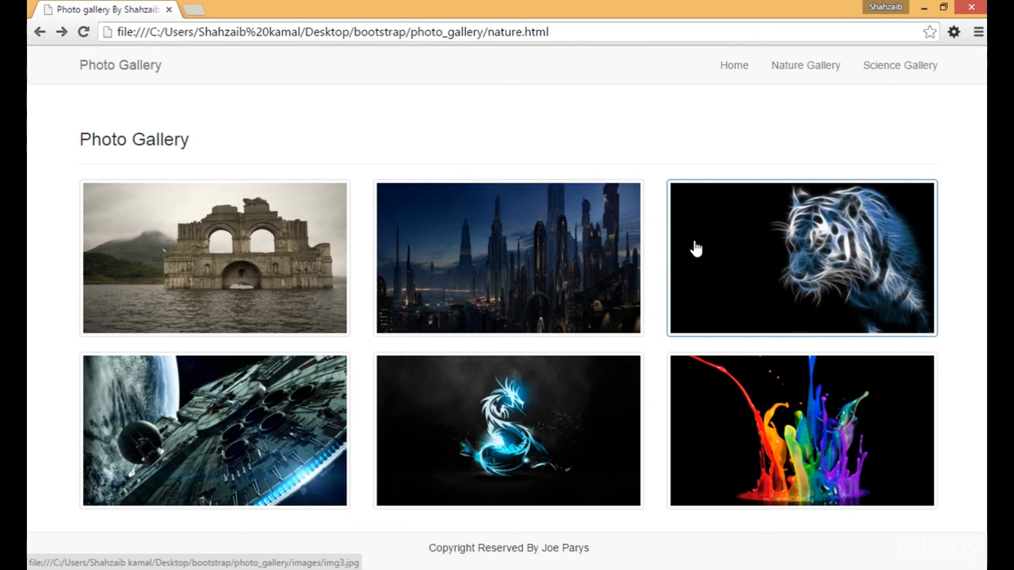
mouse_move(665, 238)
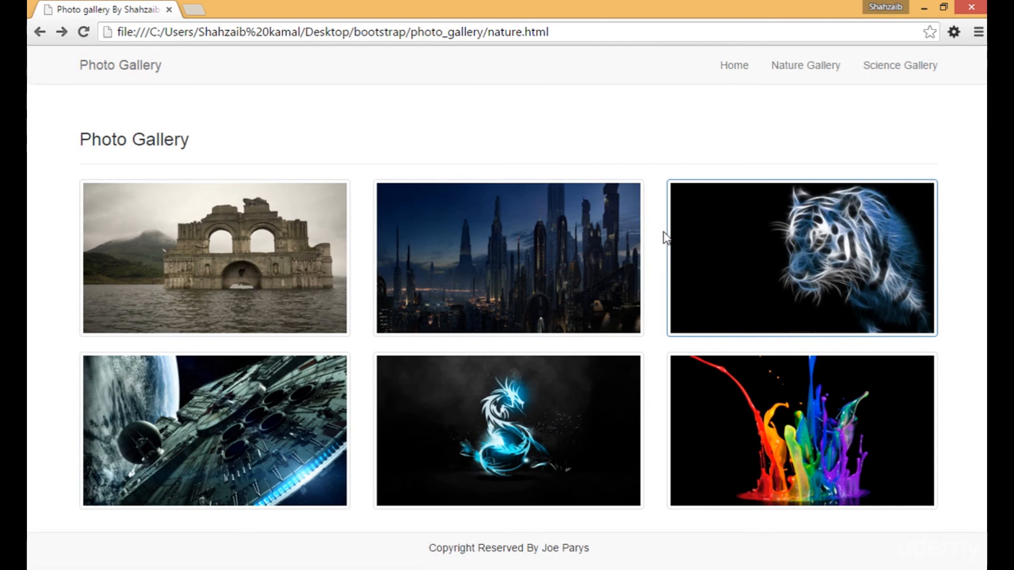